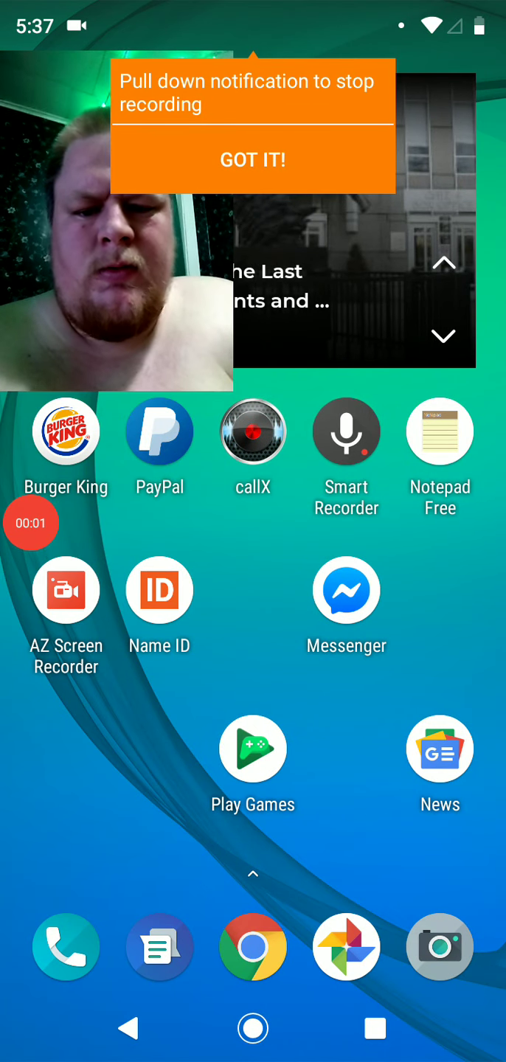
Dismiss the AZ Screen Recorder tip about stopping the recording with GOT IT
{"action": "left_click", "coordinate": [252, 159]}
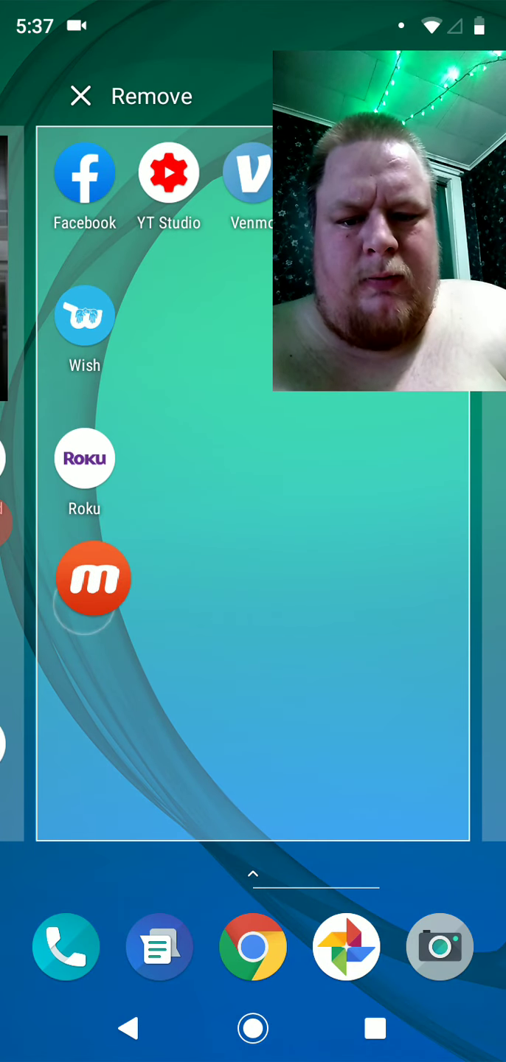
Drop the Mobizen icon into the home screen slot below Roku
{"action": "left_click", "coordinate": [81, 96]}
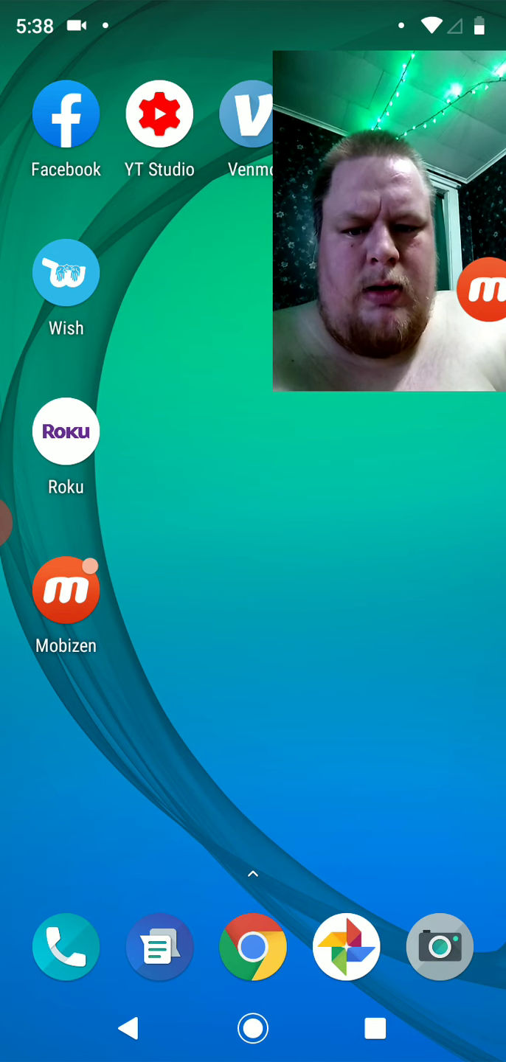
Launch Mobizen from its bubble, close the Metro data-plan ad, and expand the record/screenshot quick menu
{"action": "left_click", "coordinate": [65, 590]}
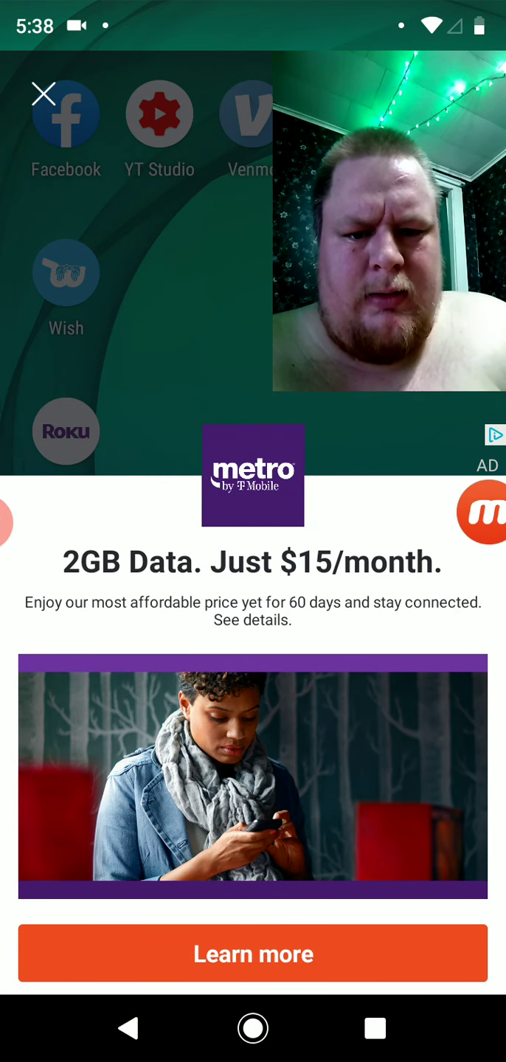
{"action": "left_click", "coordinate": [44, 94]}
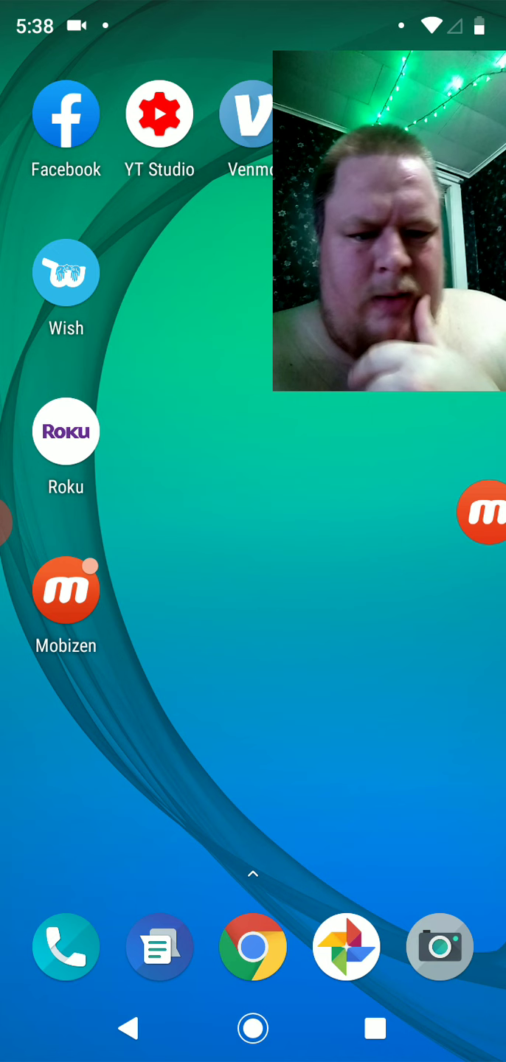
{"action": "left_click", "coordinate": [482, 512]}
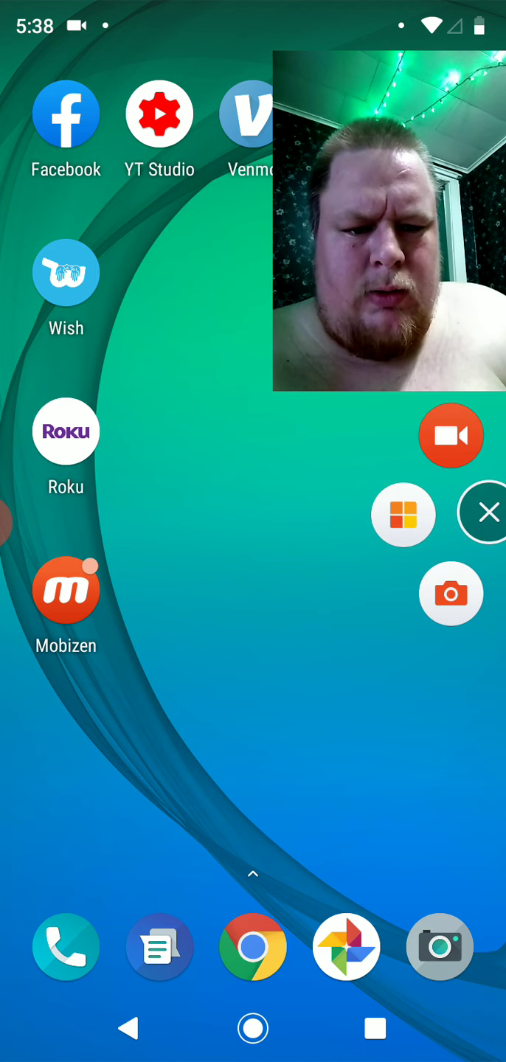
{"action": "left_click", "coordinate": [487, 513]}
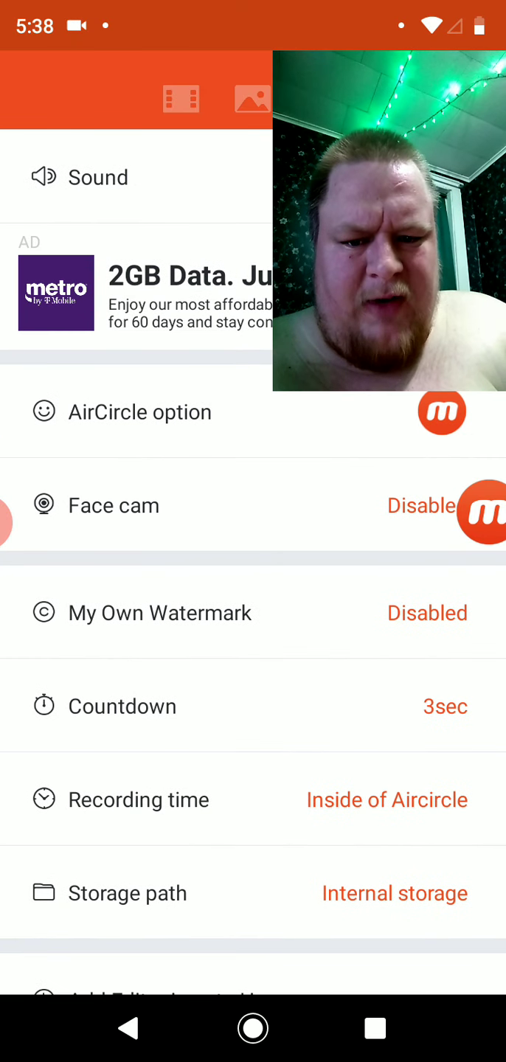
{"action": "scroll", "scroll_direction": "down", "scroll_amount": 3}
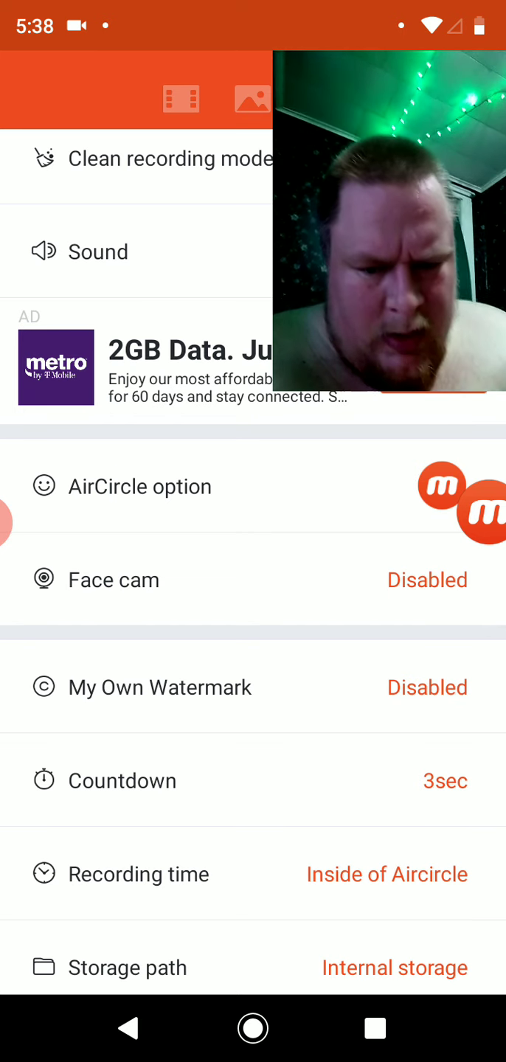
{"action": "scroll", "scroll_direction": "up", "scroll_amount": 3}
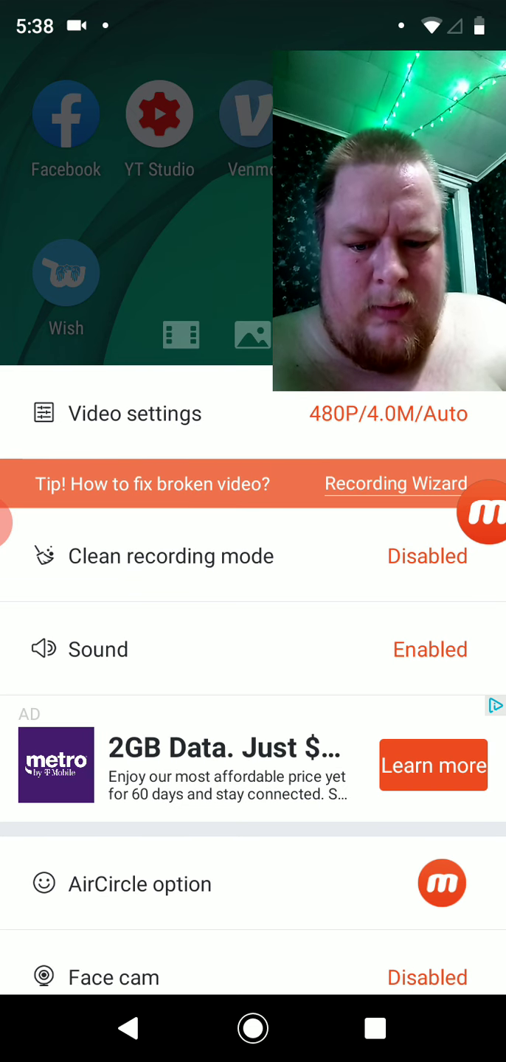
{"action": "scroll", "scroll_direction": "down", "scroll_amount": 3}
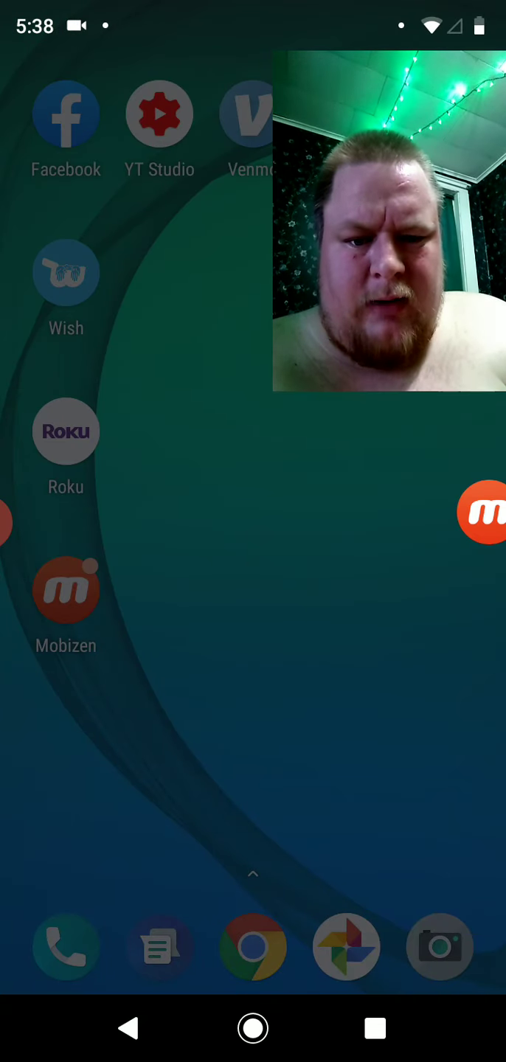
{"action": "left_click", "coordinate": [482, 510]}
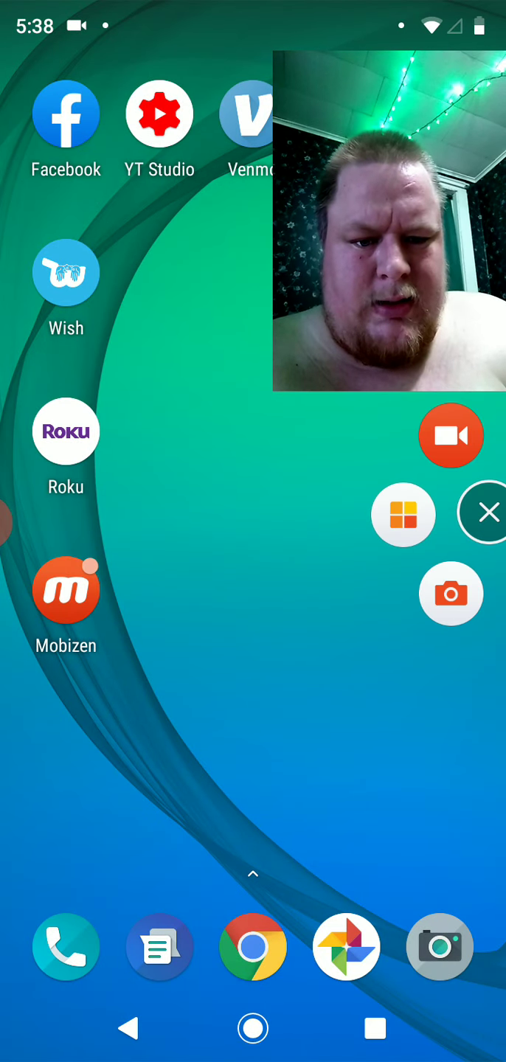